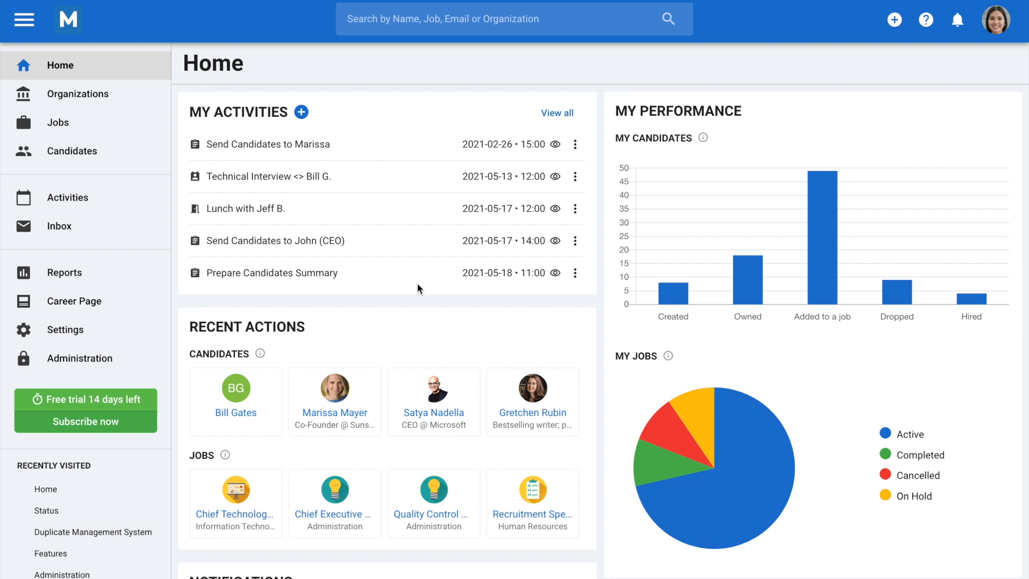
pyautogui.moveTo(203, 319)
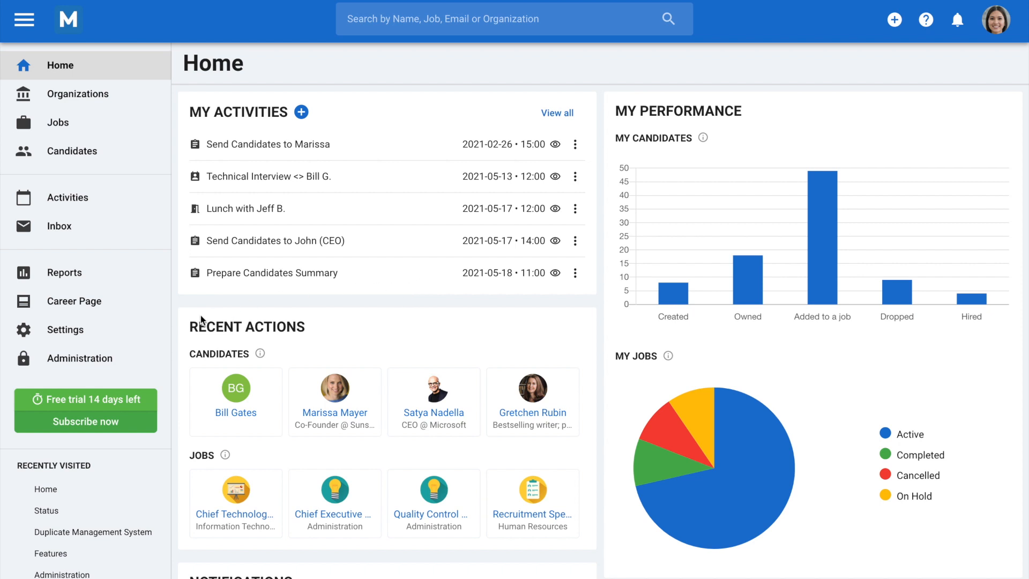
# Reach the Duplicate Management System settings through Administration and Manage features
pyautogui.click(81, 358)
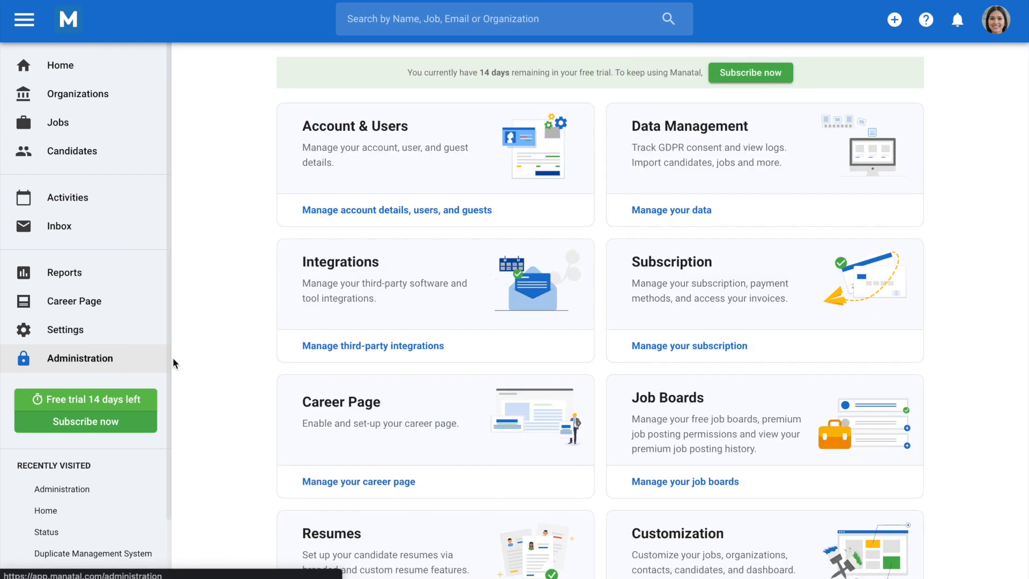
pyautogui.scroll(-3)
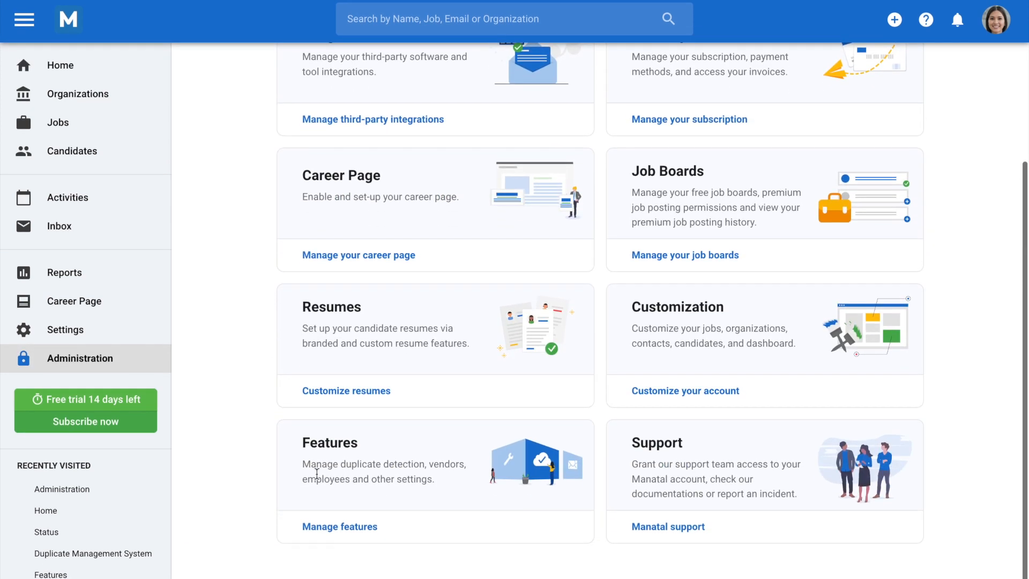
pyautogui.click(340, 527)
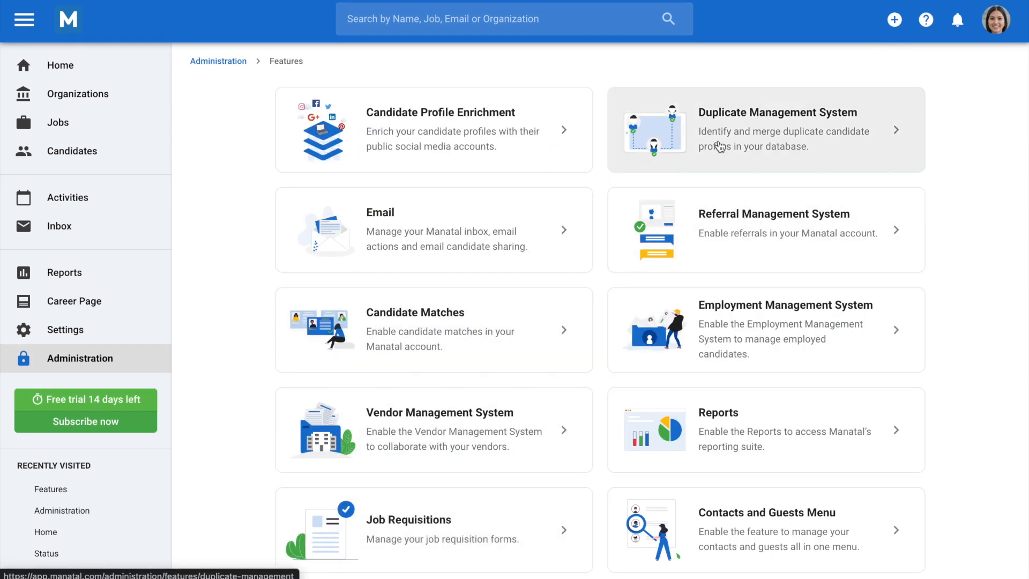
pyautogui.click(764, 130)
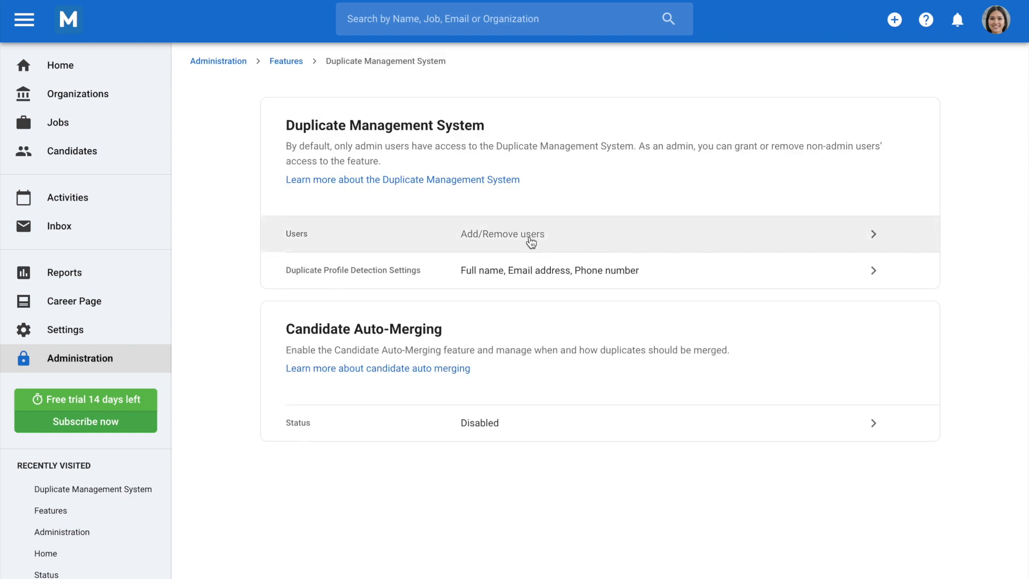
# Add Nicole as an active admin user of the Duplicate Management System
pyautogui.click(502, 233)
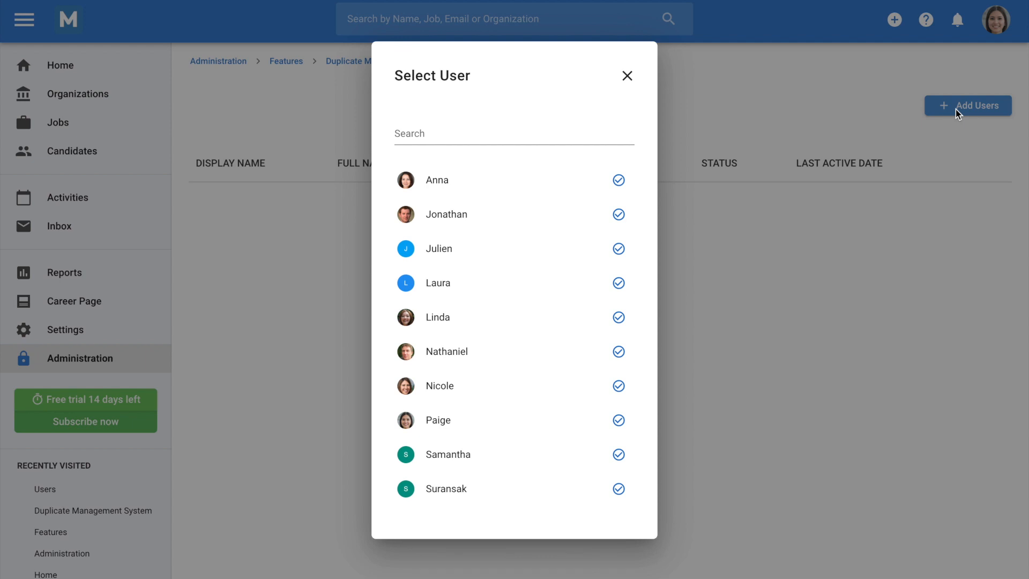
pyautogui.moveTo(625, 414)
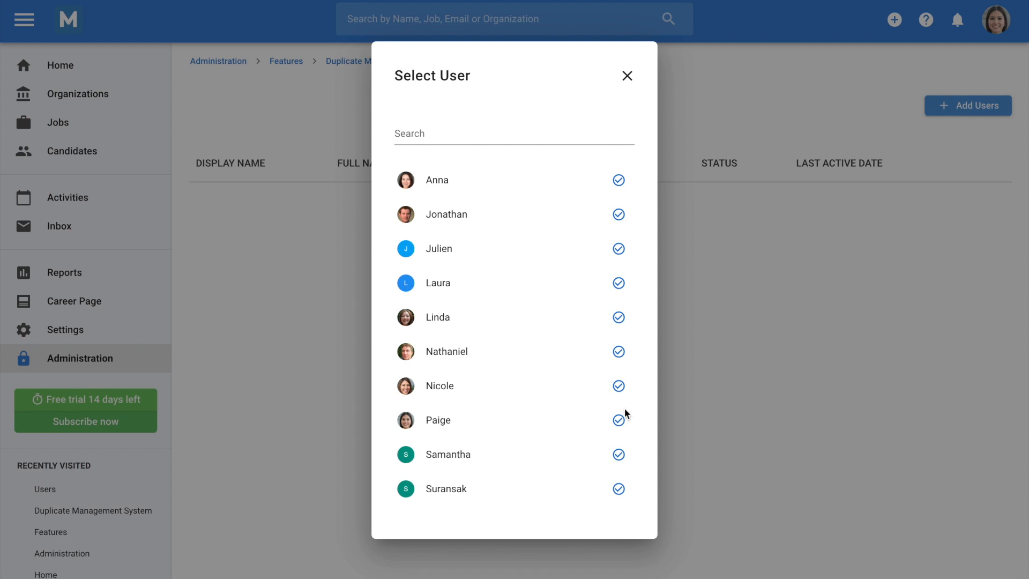
pyautogui.click(619, 385)
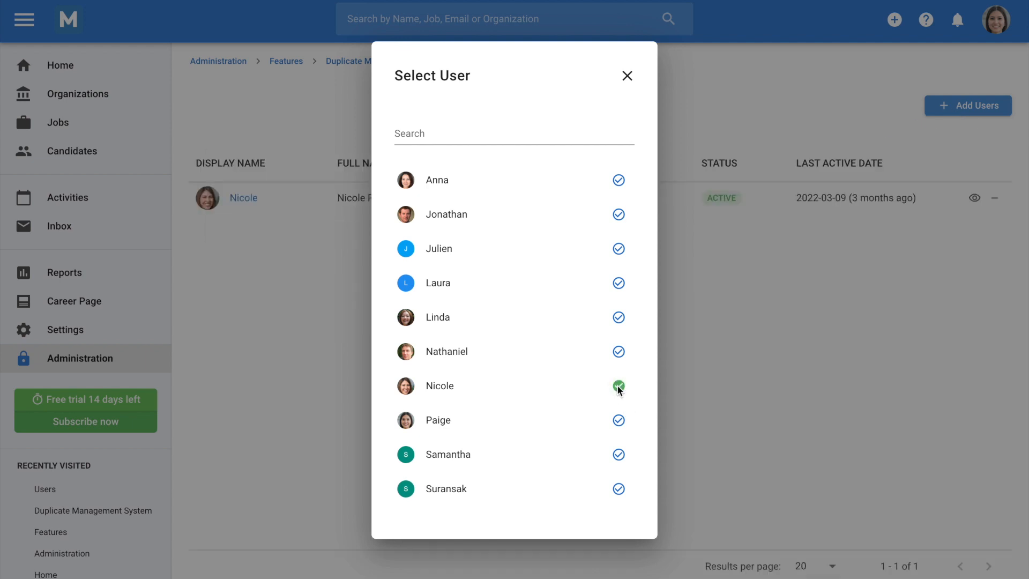
pyautogui.moveTo(627, 75)
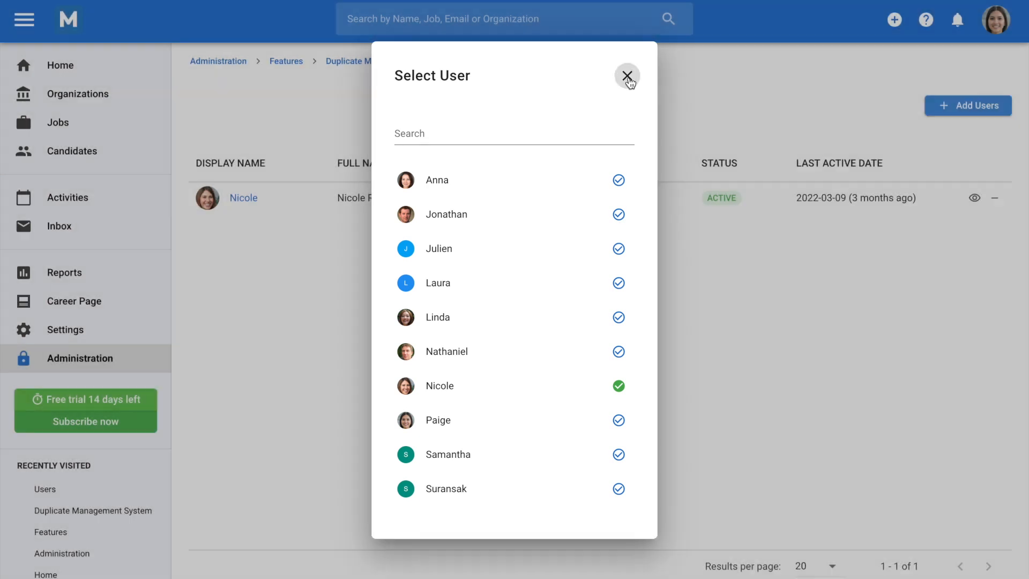
pyautogui.click(627, 75)
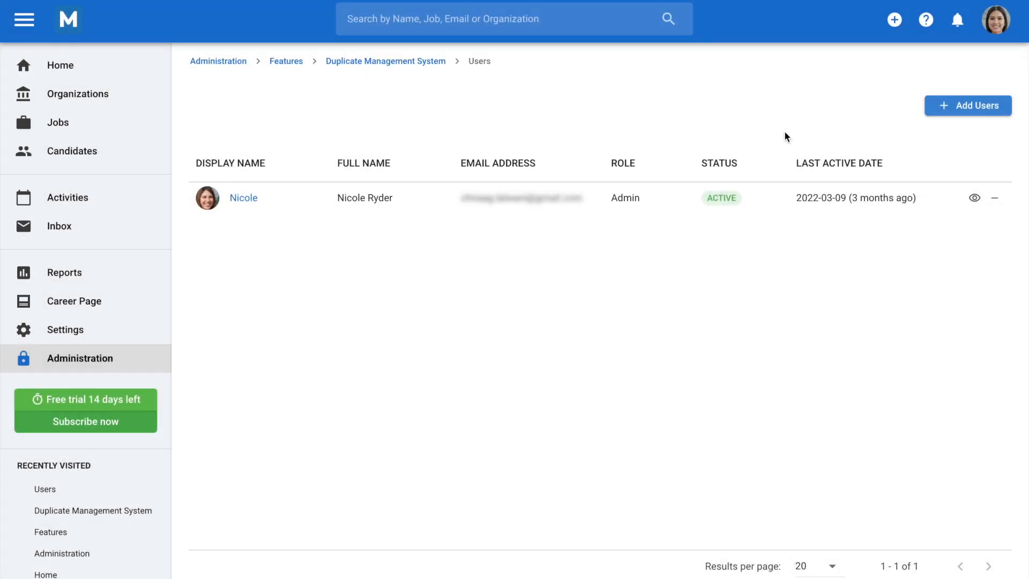
pyautogui.moveTo(996, 197)
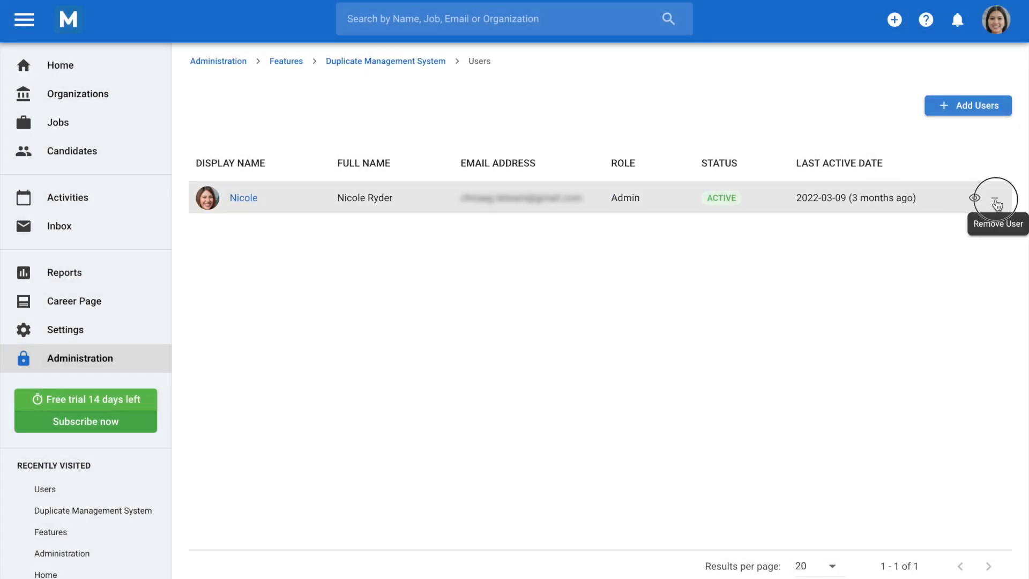
pyautogui.click(995, 198)
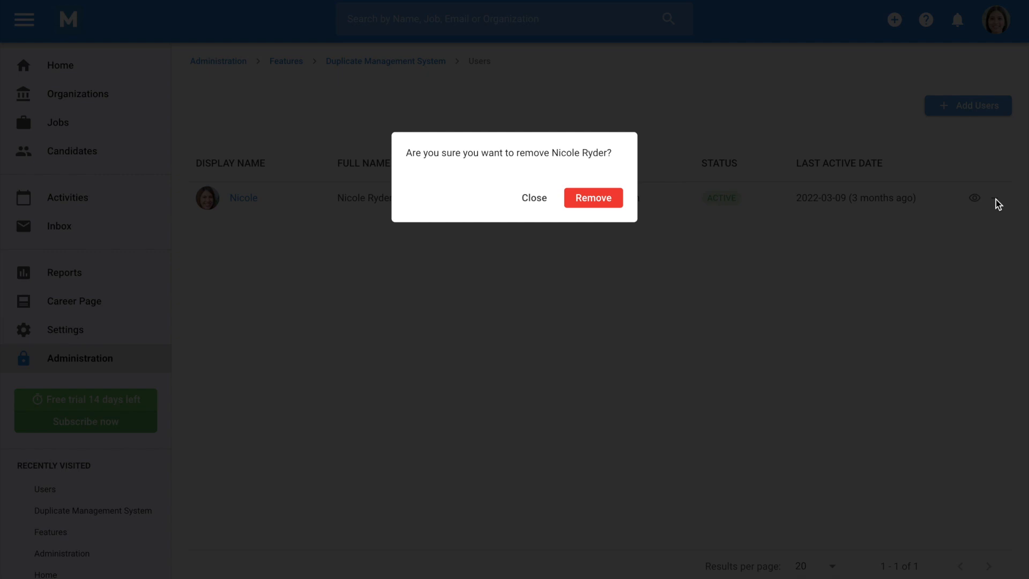
pyautogui.click(592, 198)
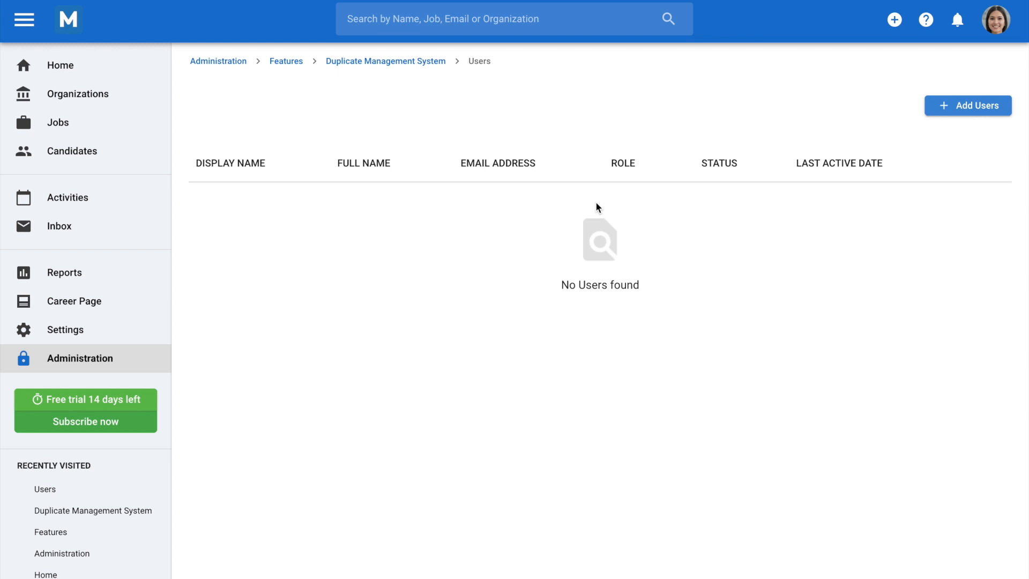
pyautogui.moveTo(123, 156)
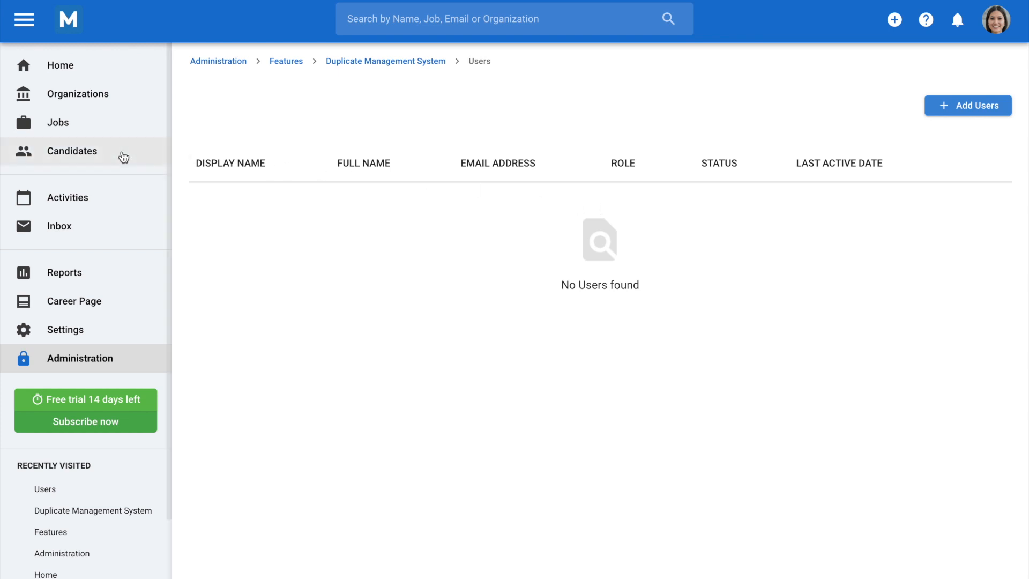
# Filter the candidate list to the Duplicates segment, showing the two Bill Gates records
pyautogui.click(72, 151)
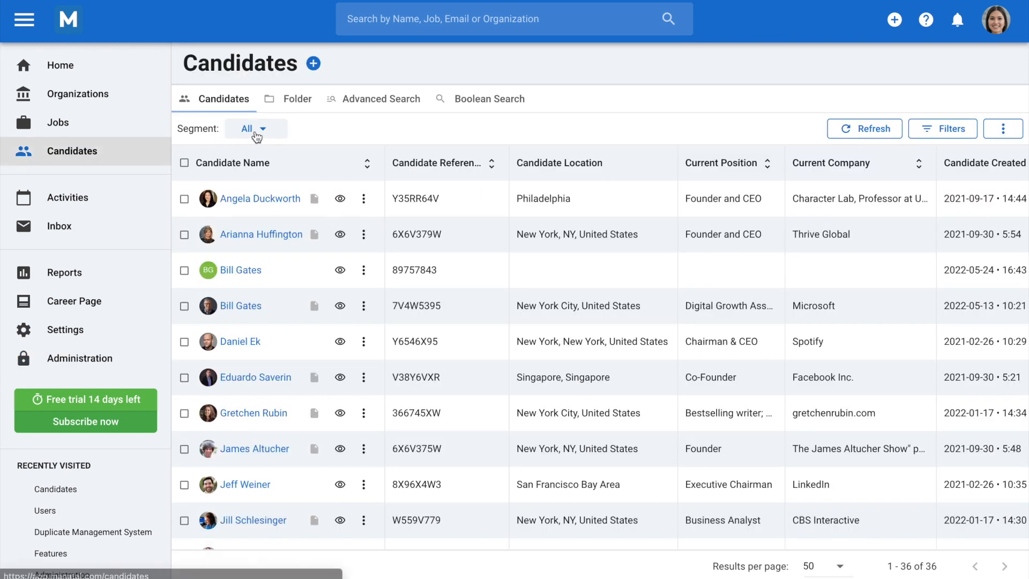
pyautogui.click(255, 127)
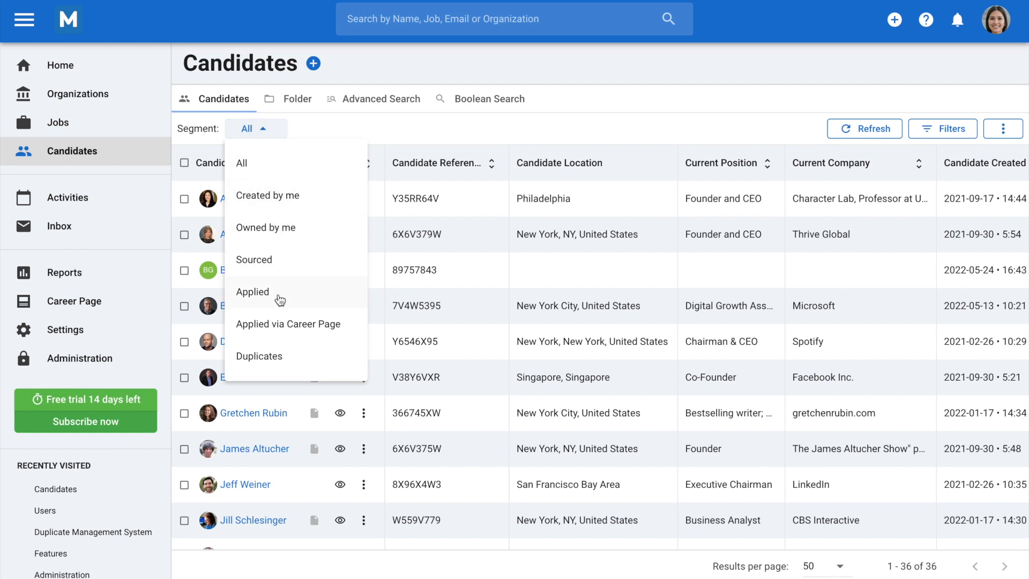
pyautogui.click(258, 356)
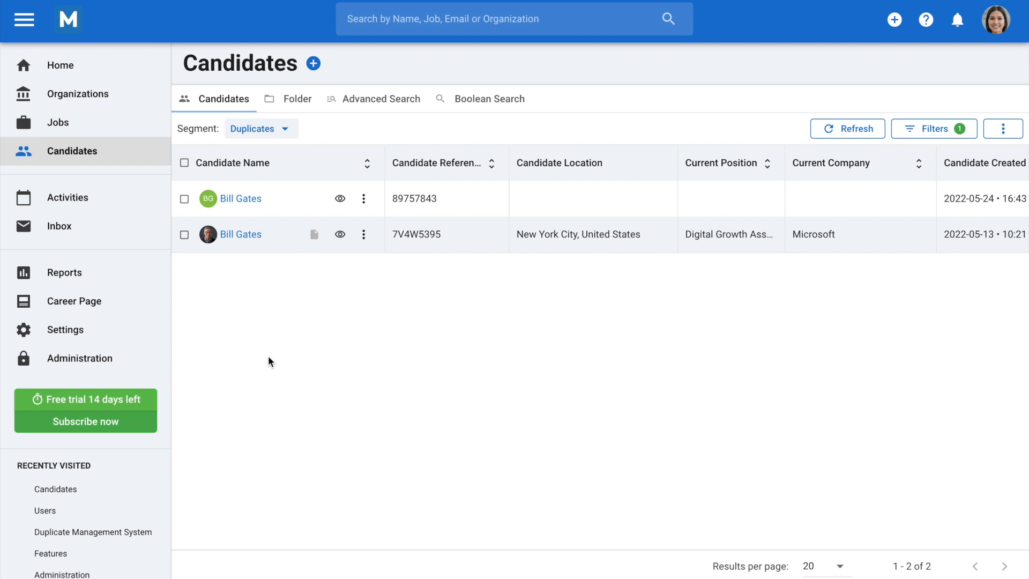
pyautogui.moveTo(361, 202)
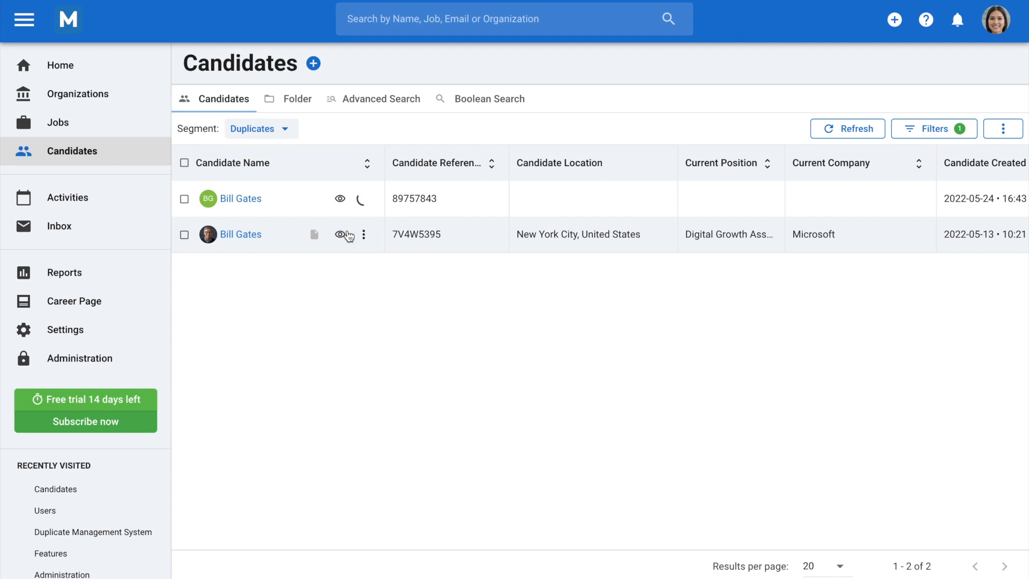
# Bring up the Merge Candidates comparison for the two Bill Gates profiles
pyautogui.click(339, 235)
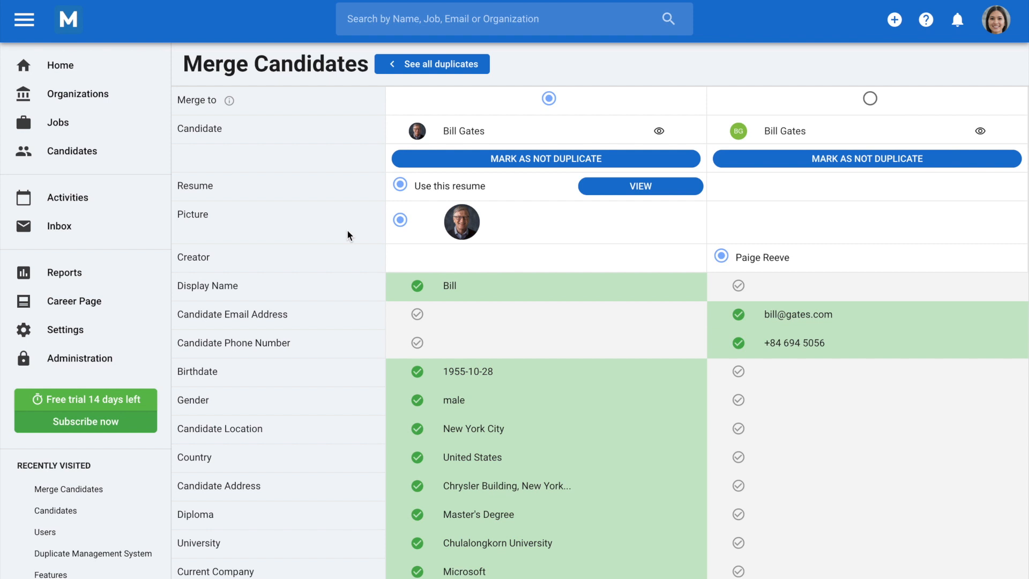
pyautogui.moveTo(531, 176)
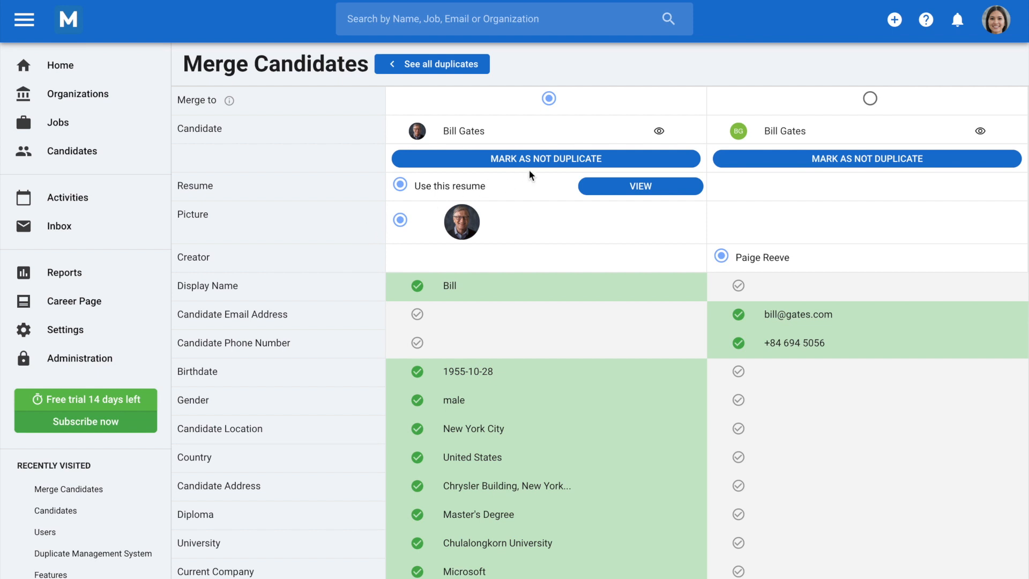
pyautogui.moveTo(554, 164)
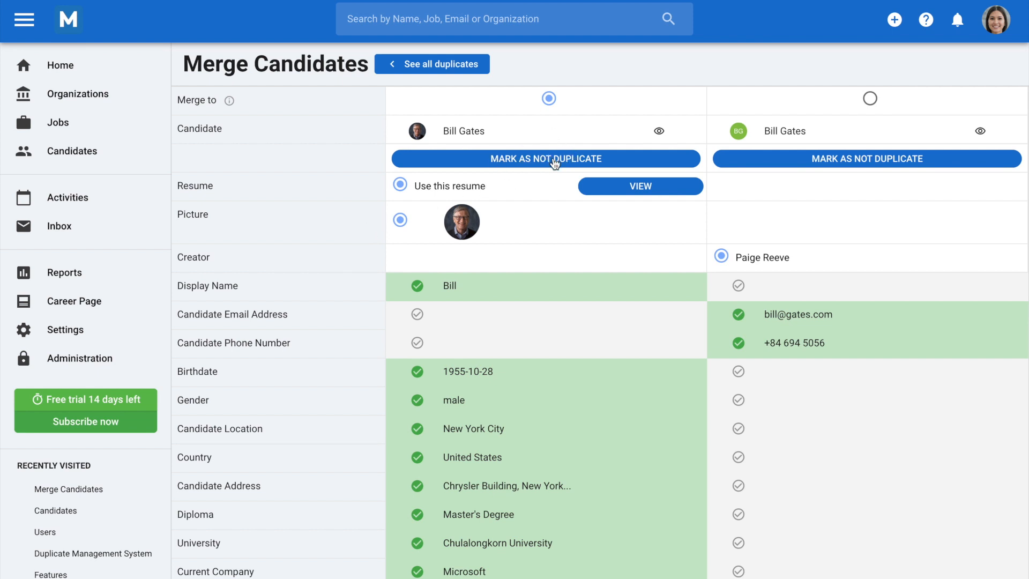
pyautogui.moveTo(553, 171)
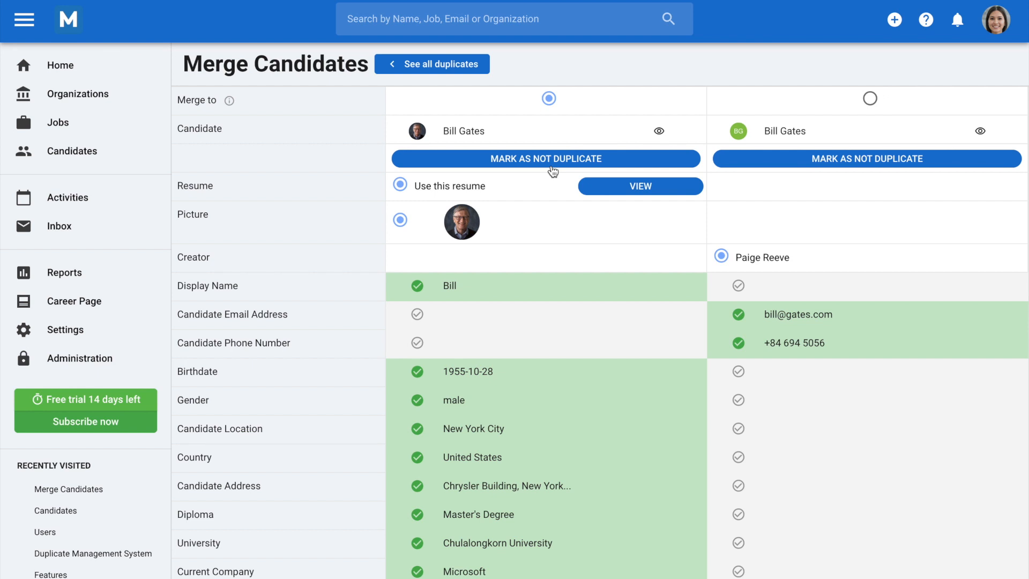
pyautogui.moveTo(513, 216)
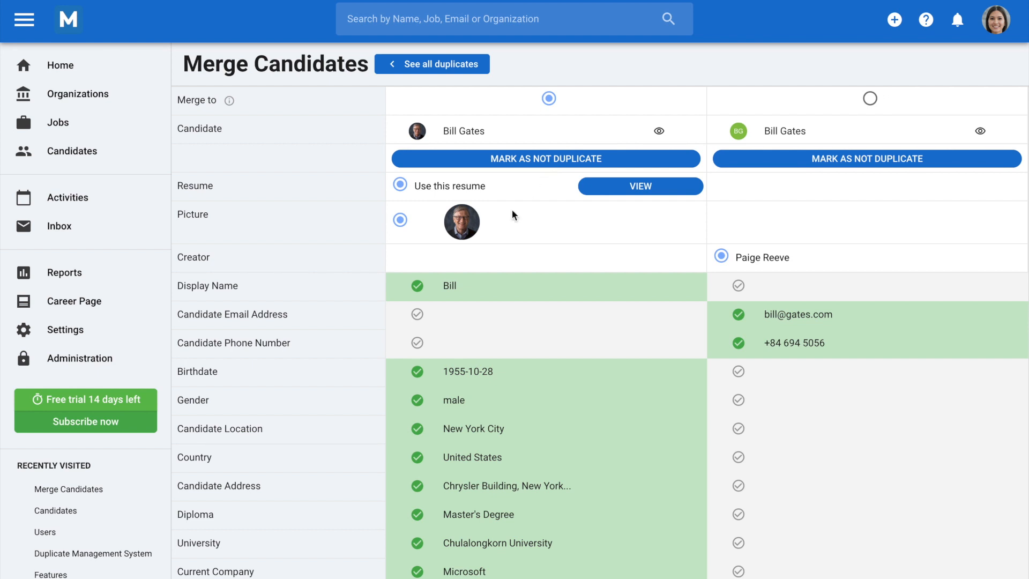
# Keep the first profile's email and phone, then merge the two Bill Gates duplicates and confirm
pyautogui.click(417, 314)
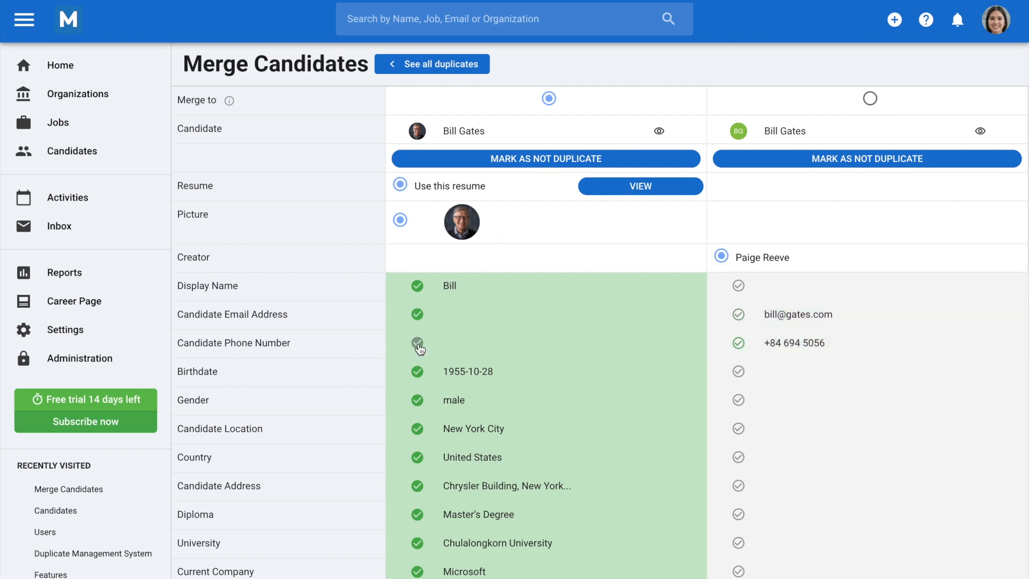
pyautogui.scroll(-3)
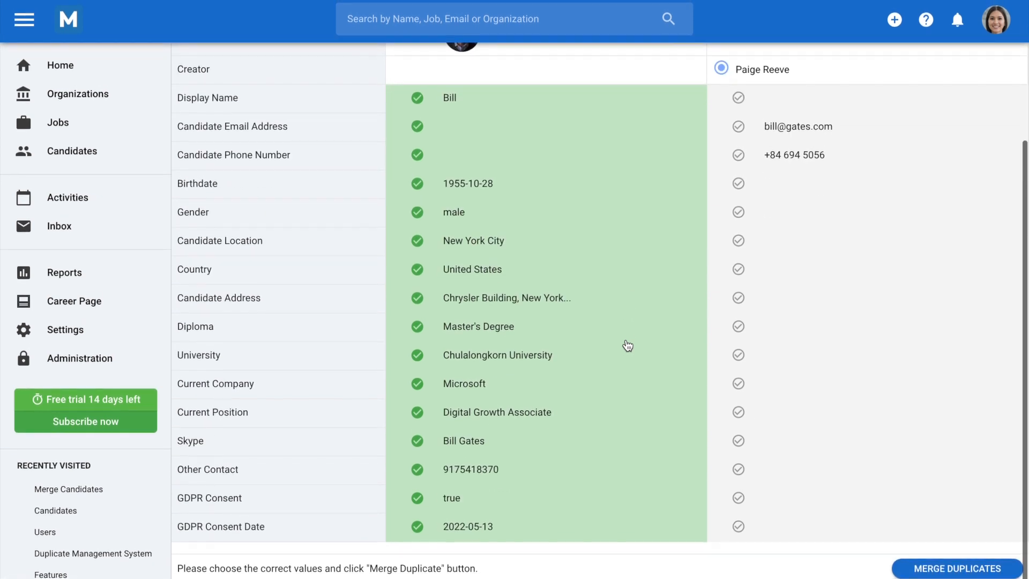
pyautogui.click(957, 568)
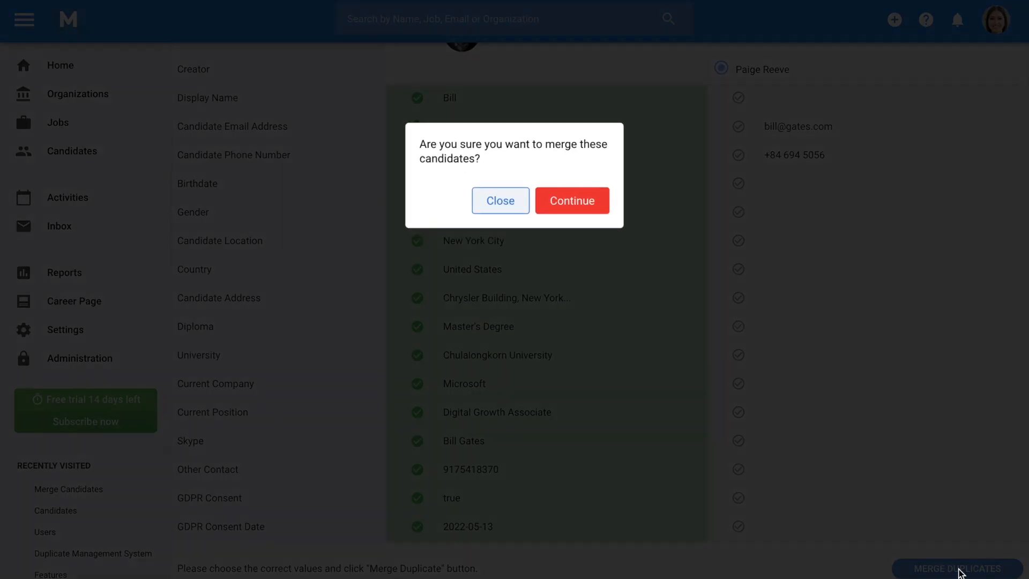
pyautogui.click(571, 201)
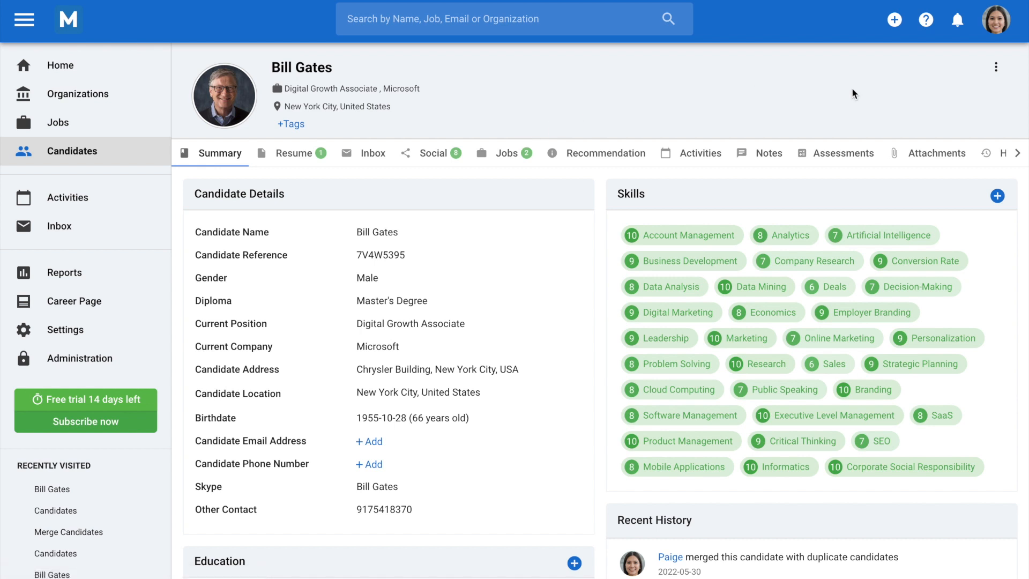
# View the merged Bill Gates profile, which is flagged with a yellow Duplicate badge again
pyautogui.click(996, 66)
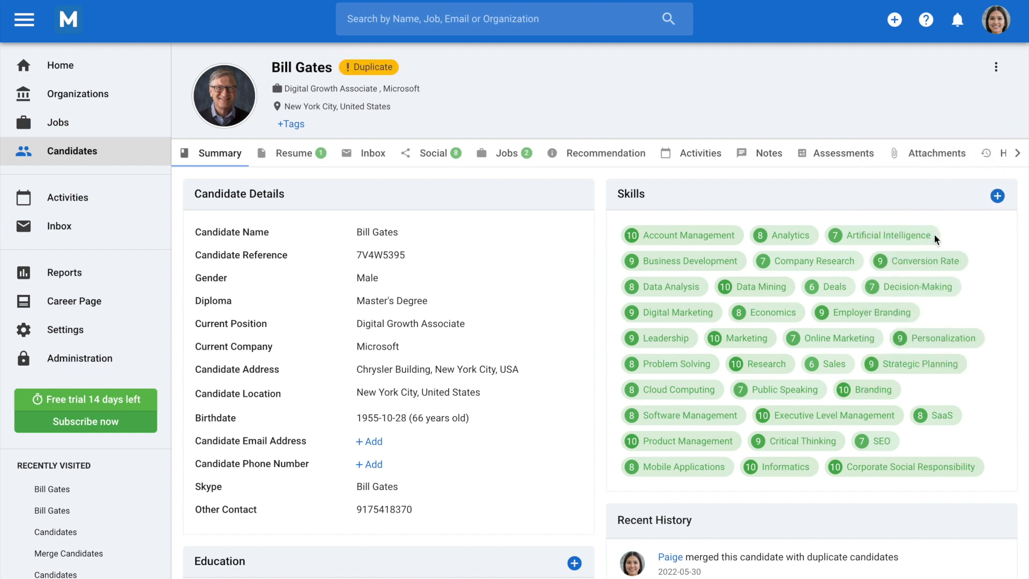
pyautogui.moveTo(375, 82)
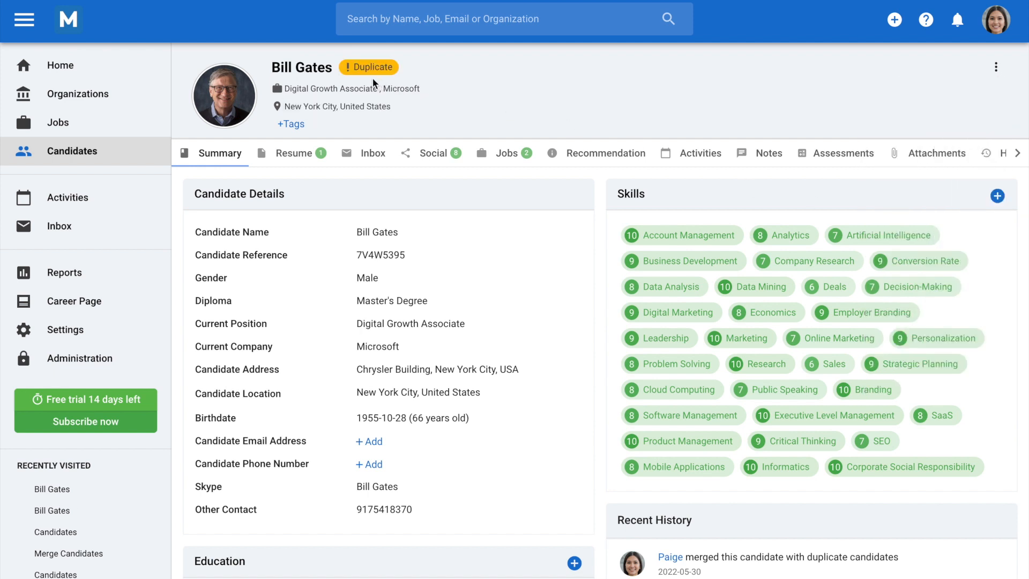
pyautogui.moveTo(369, 67)
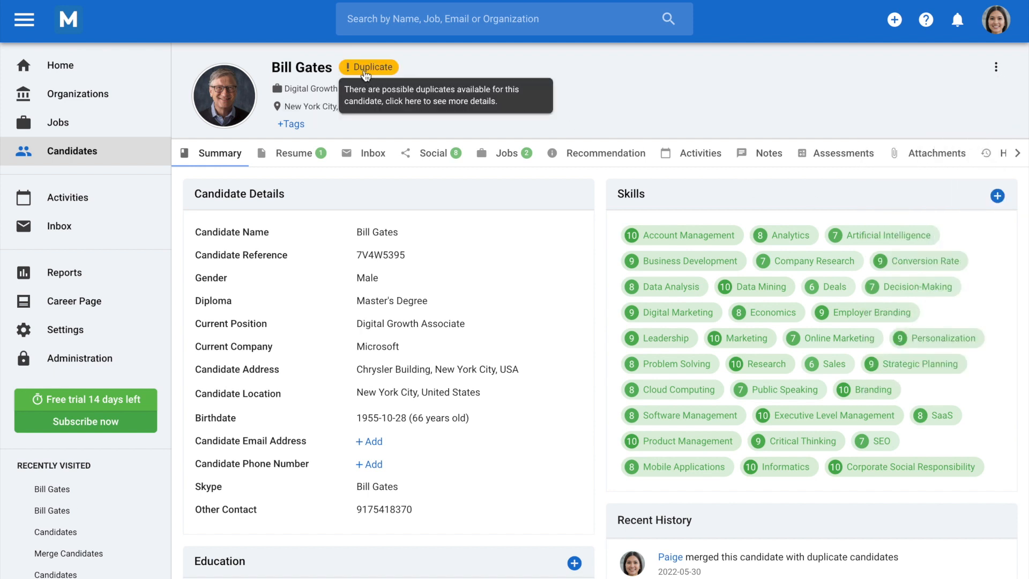
# Merge the Bill Gates profiles again from the Duplicate badge, leaving no duplicate candidates
pyautogui.click(370, 67)
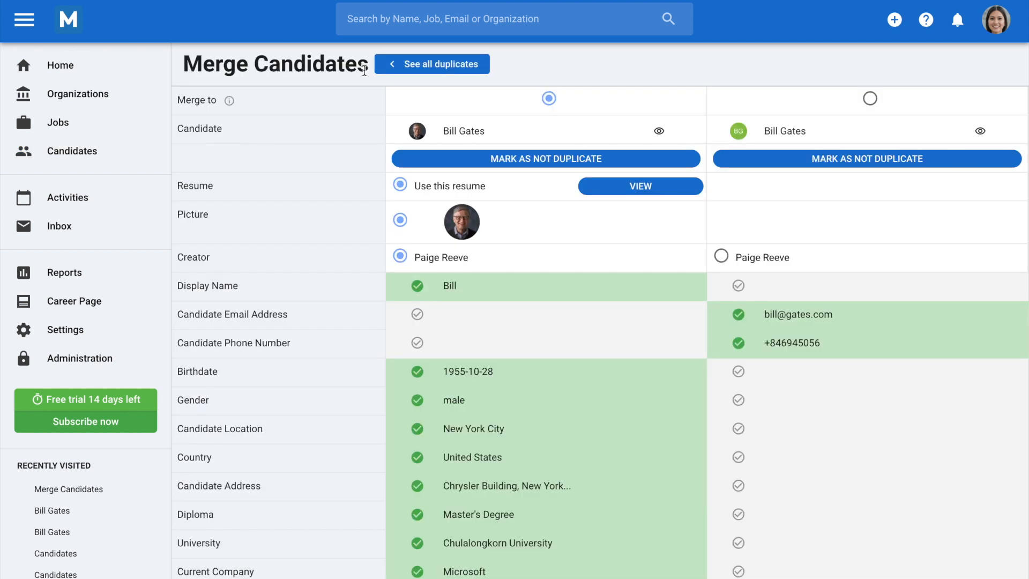
pyautogui.moveTo(524, 317)
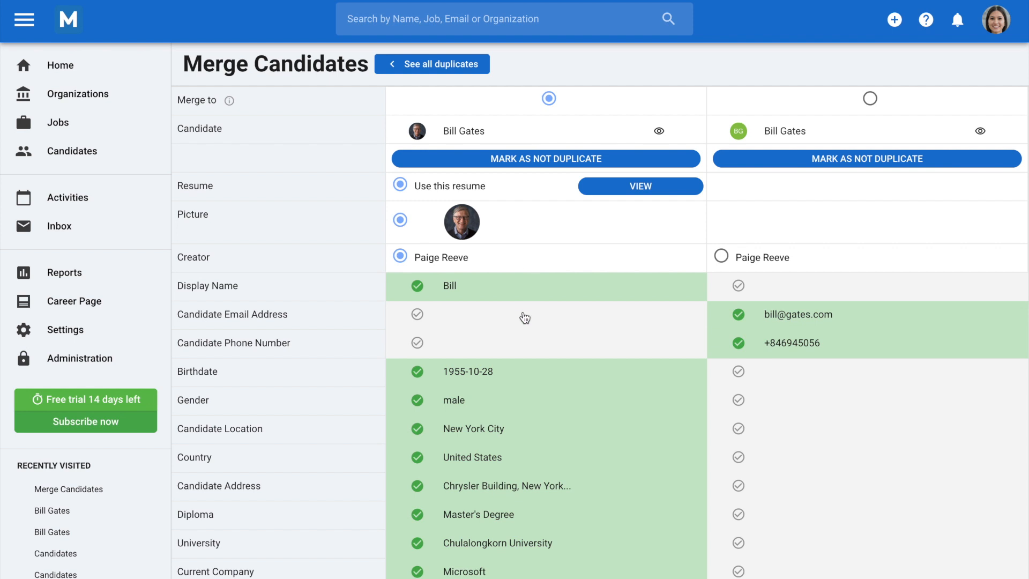
pyautogui.scroll(-3)
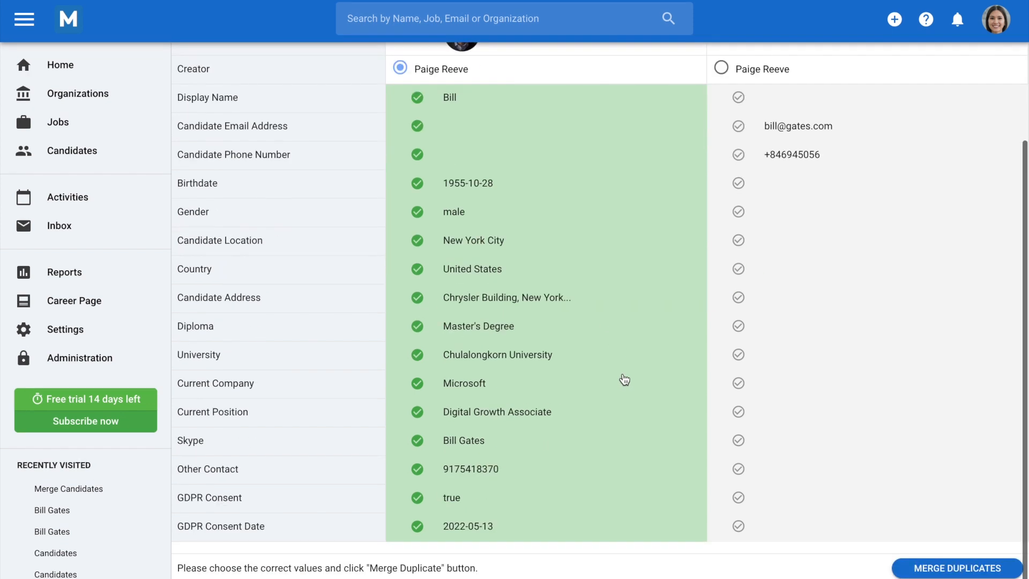
pyautogui.click(955, 569)
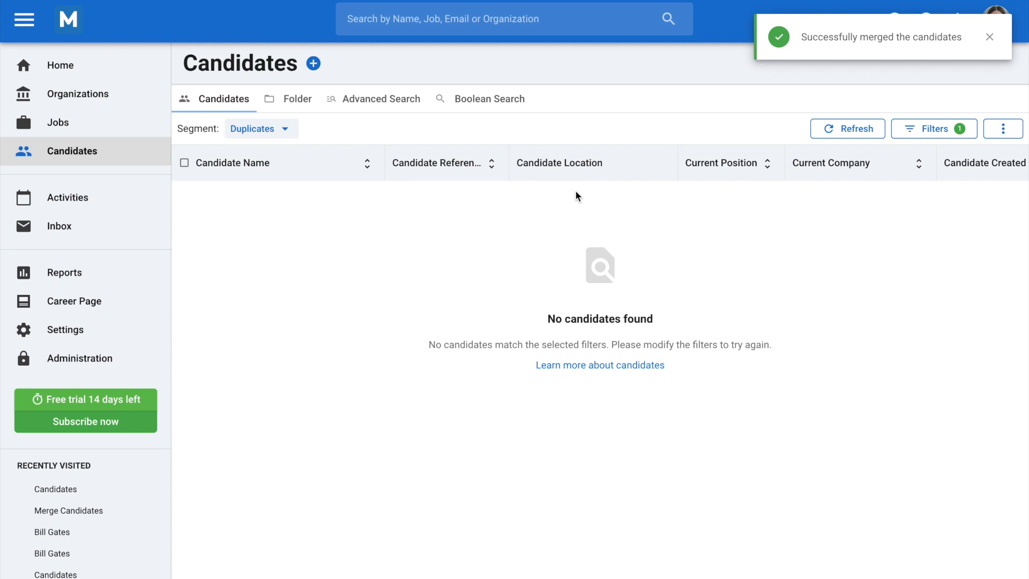
# Reset the candidate segment to All and enable Candidate Auto-Merging in the Duplicate Management System
pyautogui.click(847, 128)
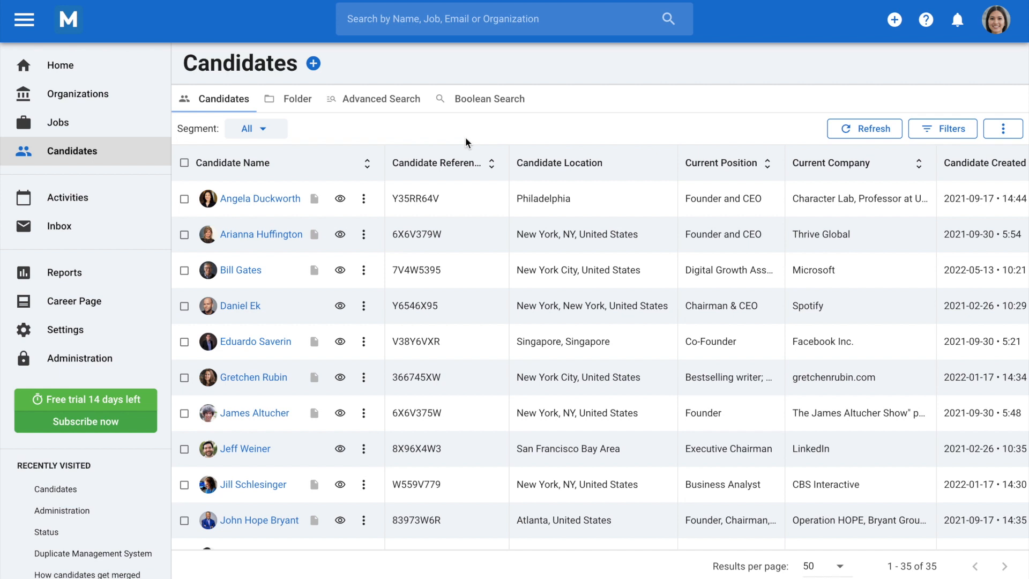
pyautogui.moveTo(80, 358)
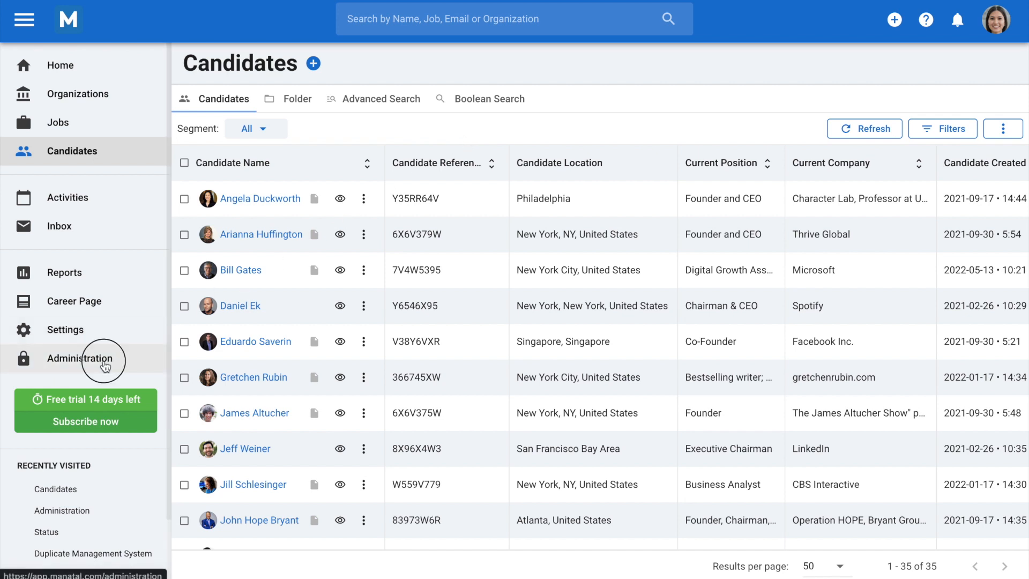
pyautogui.click(77, 358)
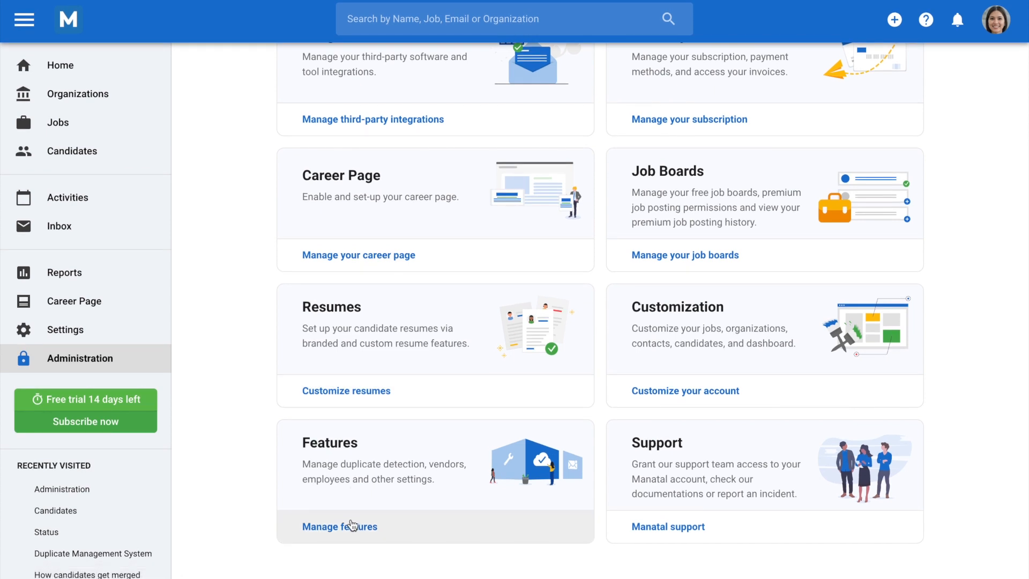
pyautogui.click(339, 526)
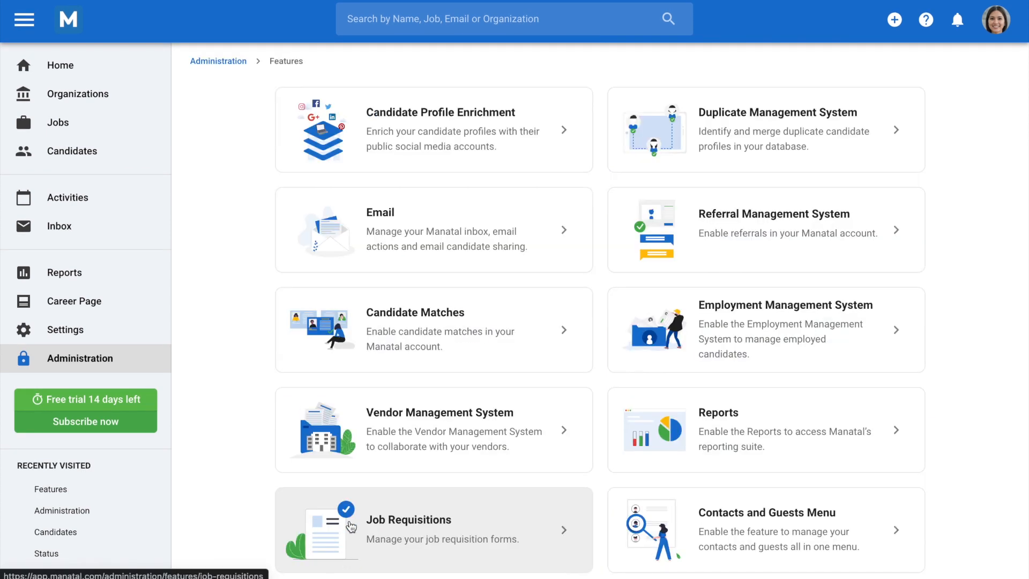
pyautogui.click(777, 129)
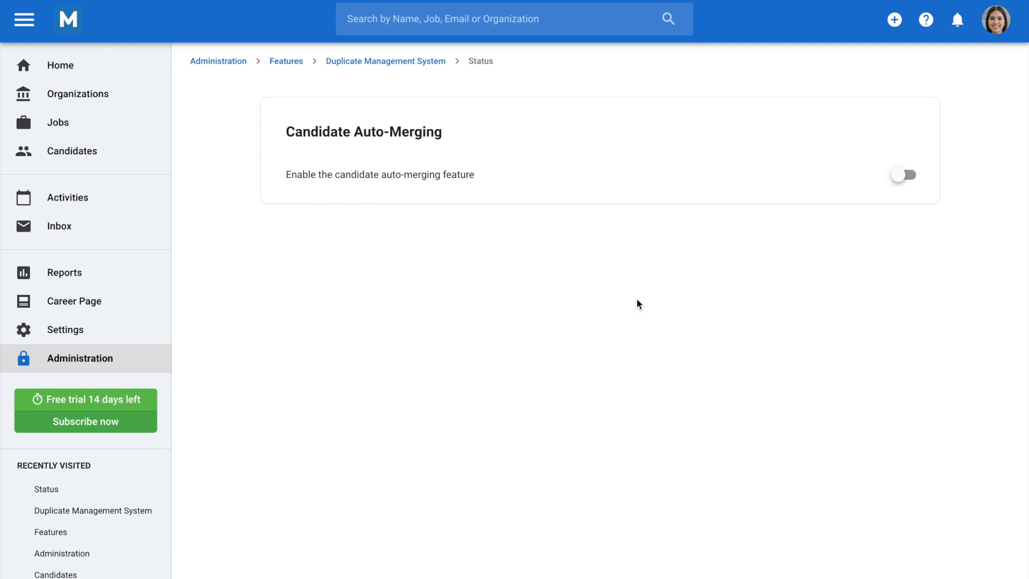
pyautogui.click(904, 175)
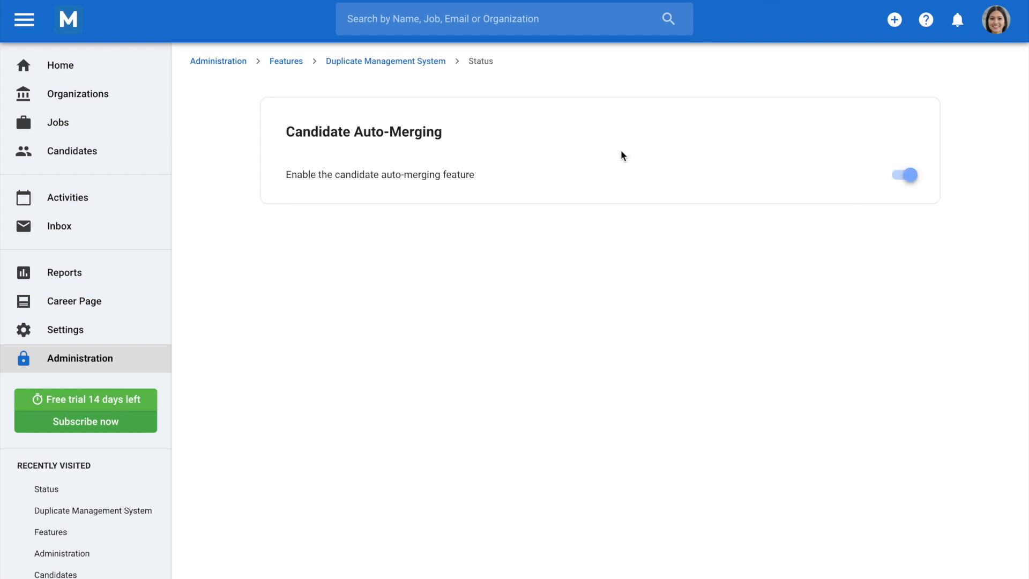
# Save Career Page and Job Board as the candidate sources for auto-merging
pyautogui.click(385, 61)
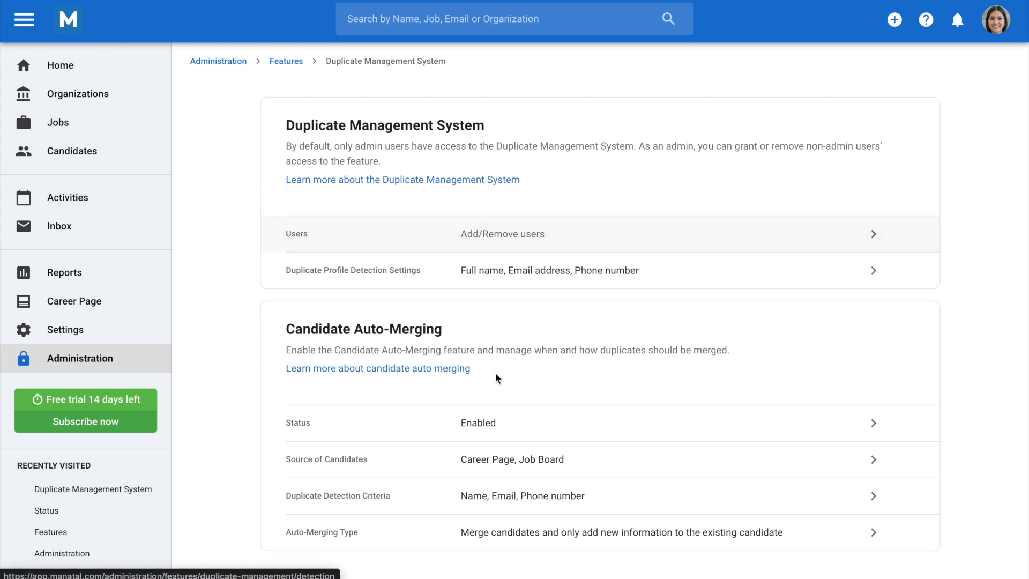
pyautogui.click(512, 459)
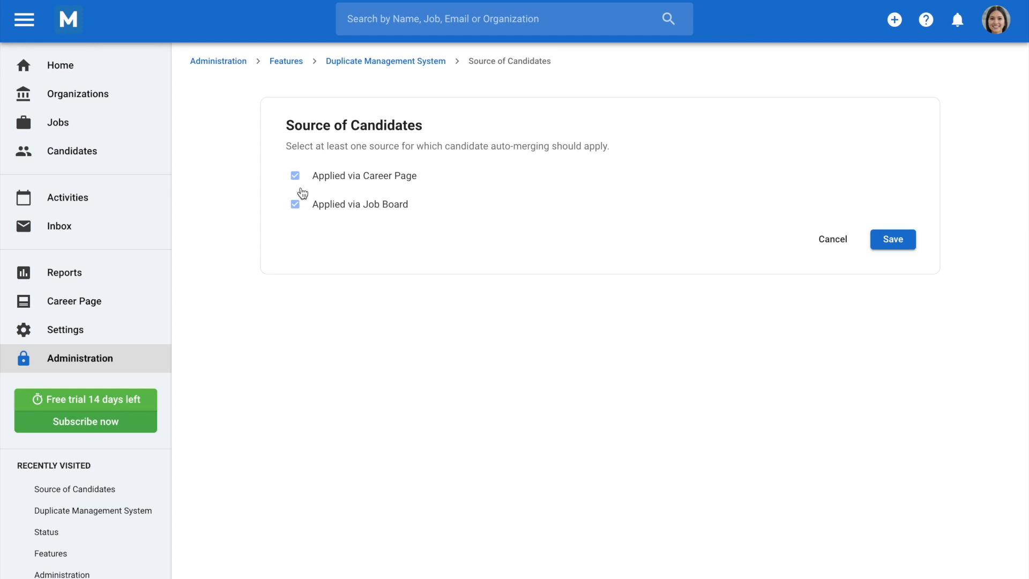
pyautogui.moveTo(377, 228)
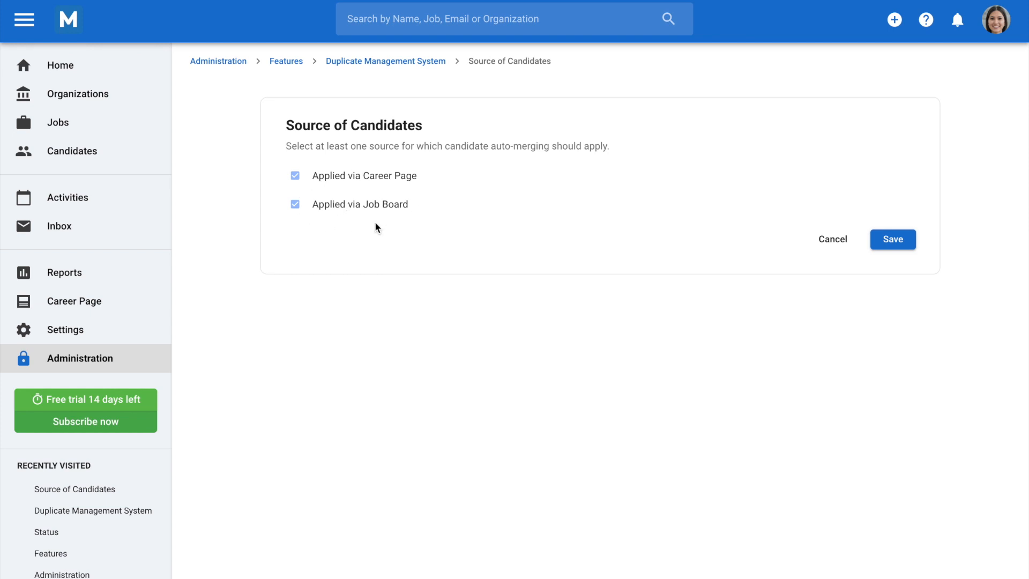
pyautogui.click(385, 61)
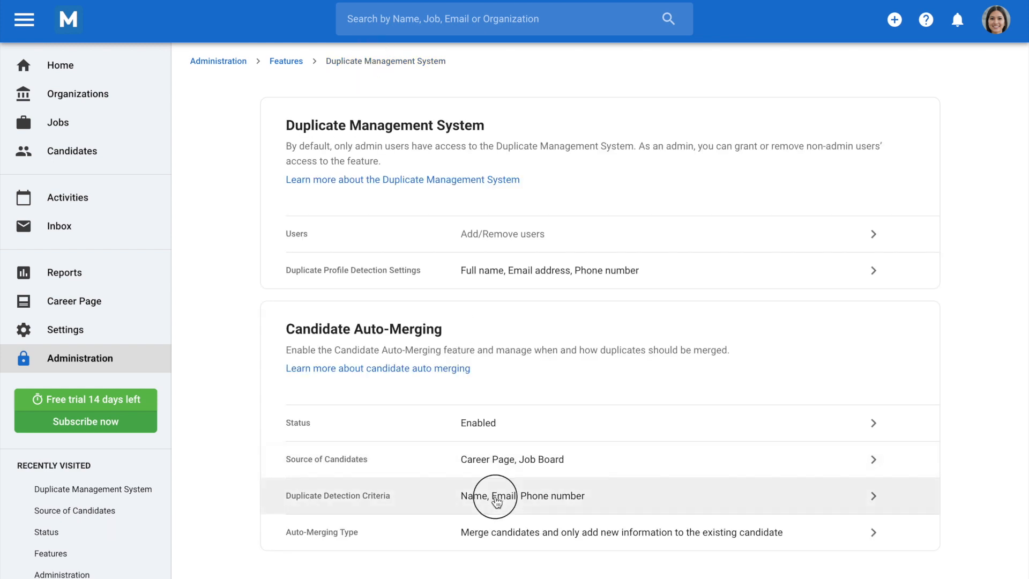
# Keep Name, Email and Phone number as the duplicate detection criteria and save
pyautogui.click(495, 495)
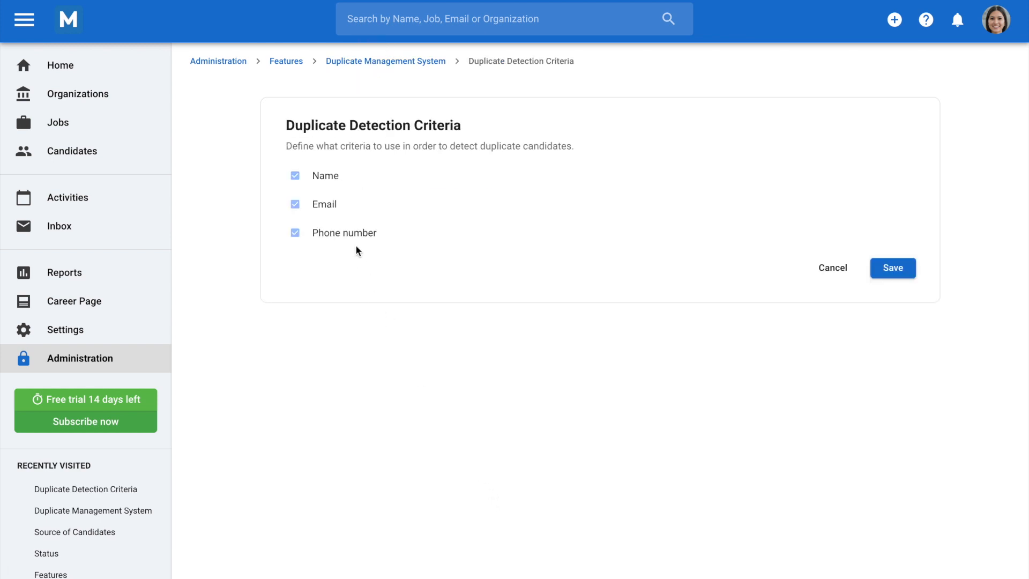
pyautogui.moveTo(364, 205)
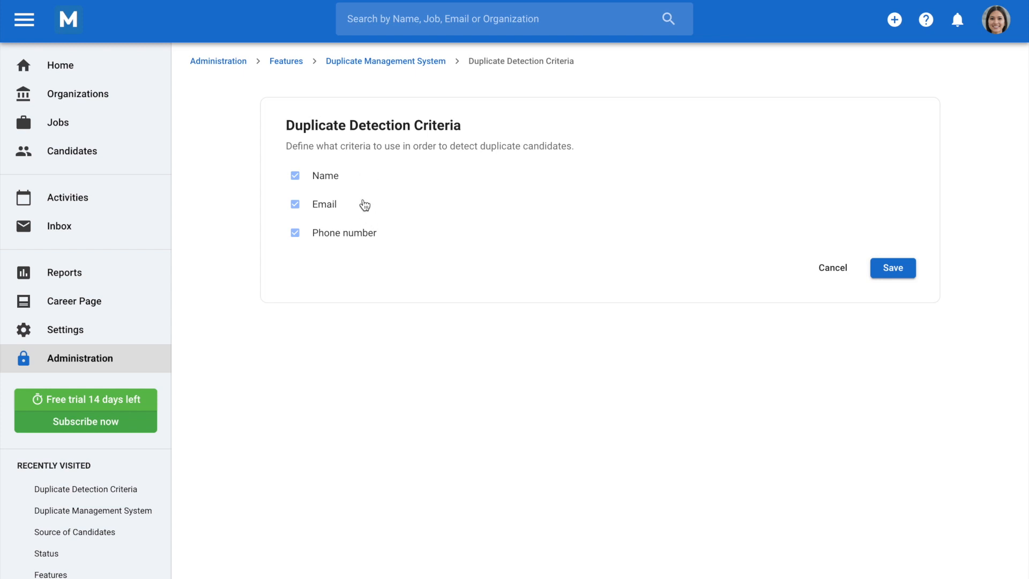
pyautogui.click(892, 268)
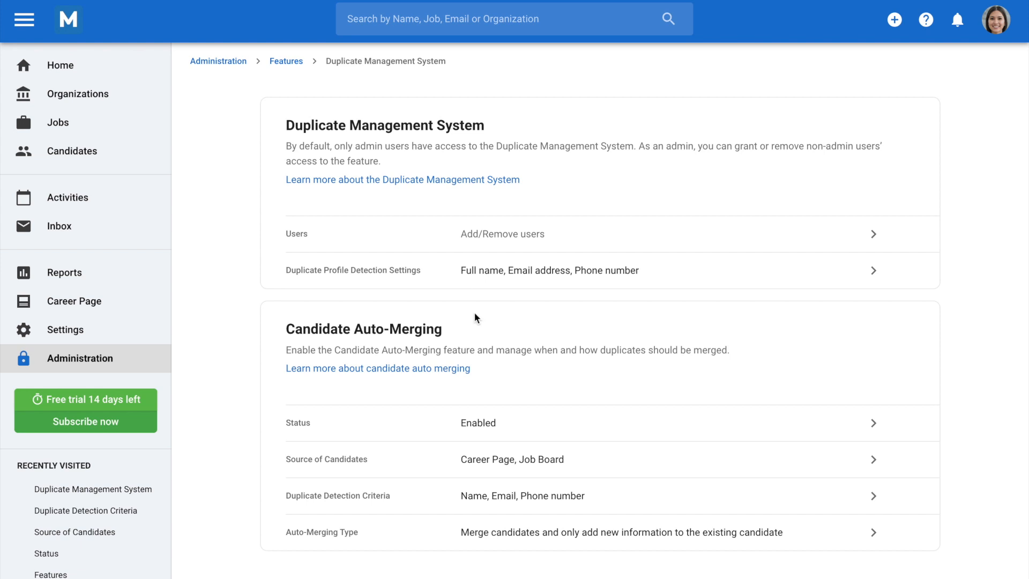
# Keep 'Merge candidates and only add new information to the existing candidate' as the auto-merging type and save
pyautogui.click(621, 533)
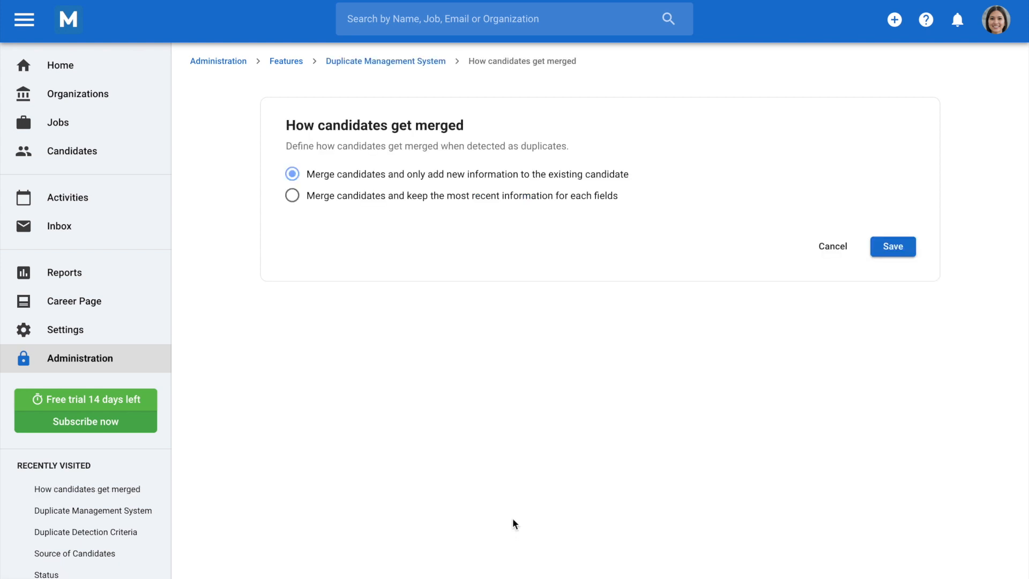
pyautogui.moveTo(365, 214)
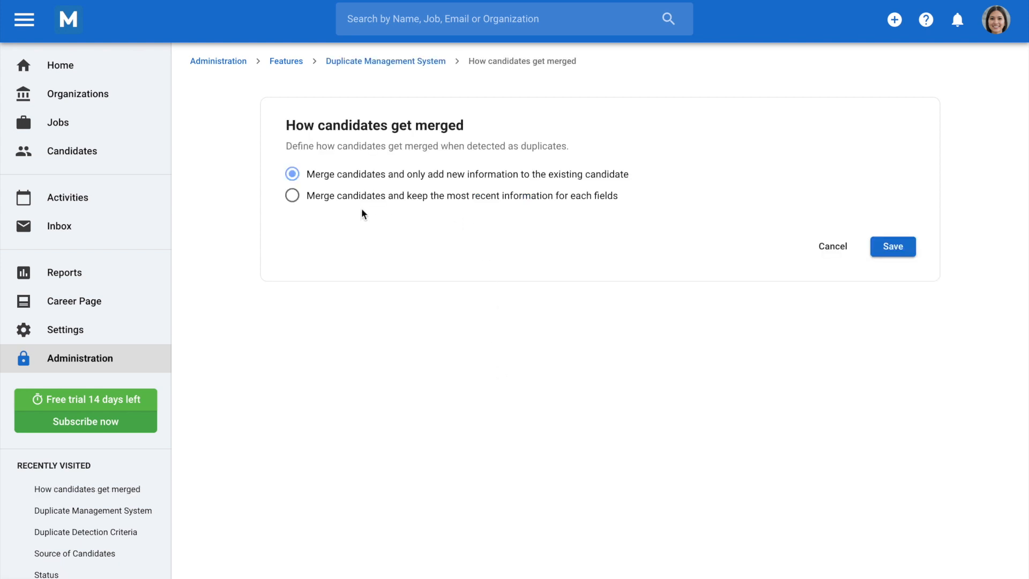
pyautogui.moveTo(463, 227)
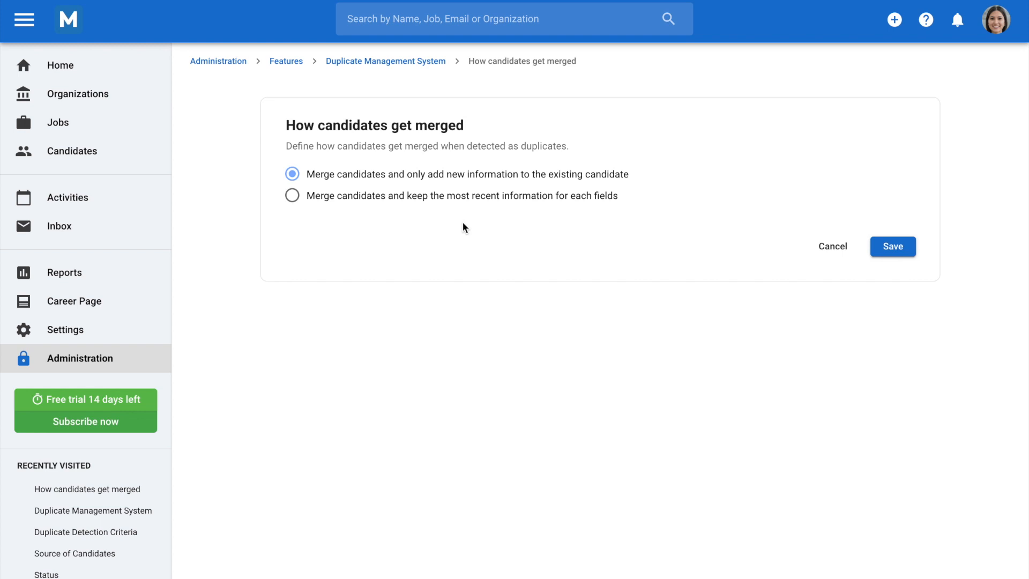
pyautogui.click(384, 61)
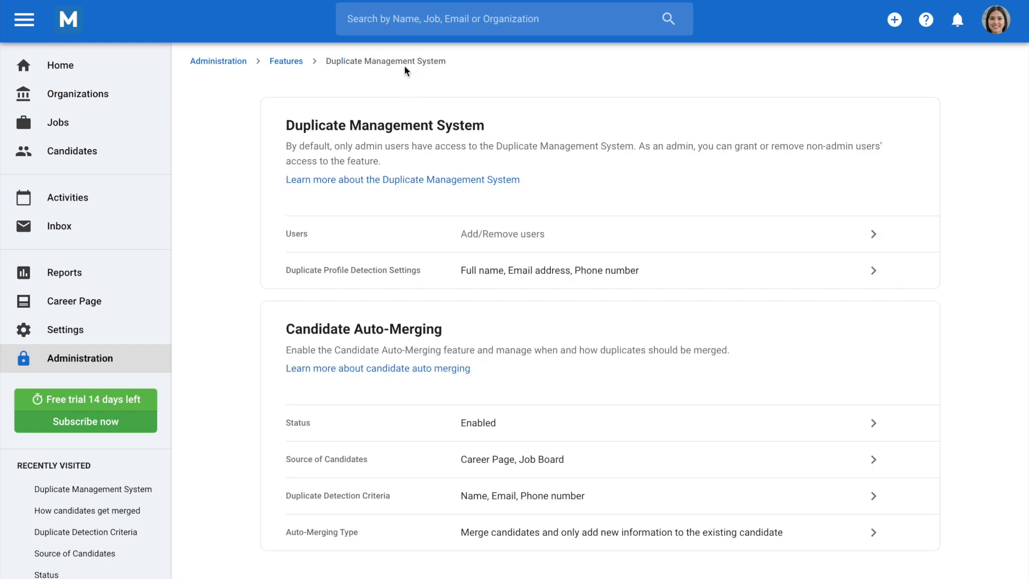
pyautogui.moveTo(580, 193)
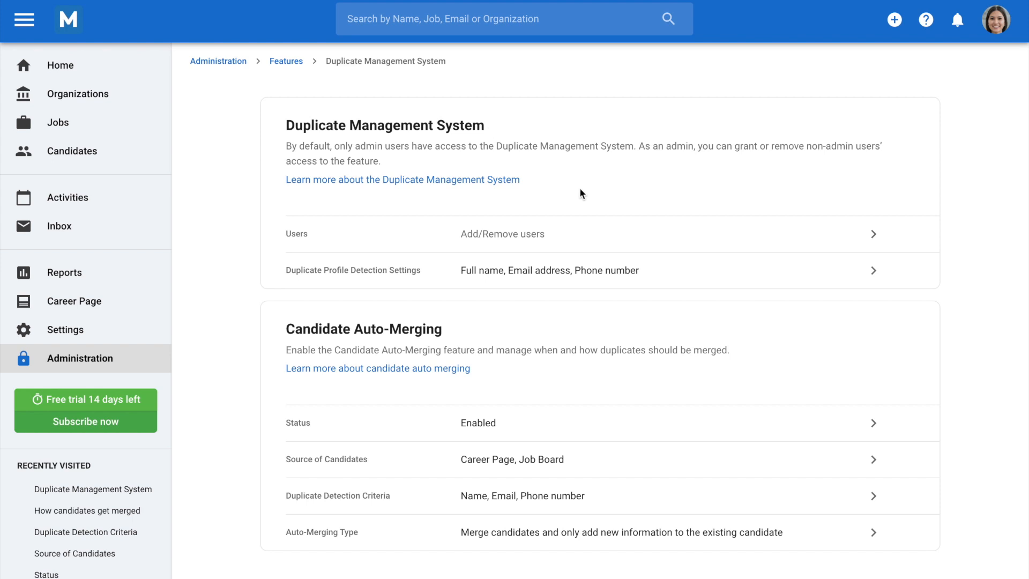